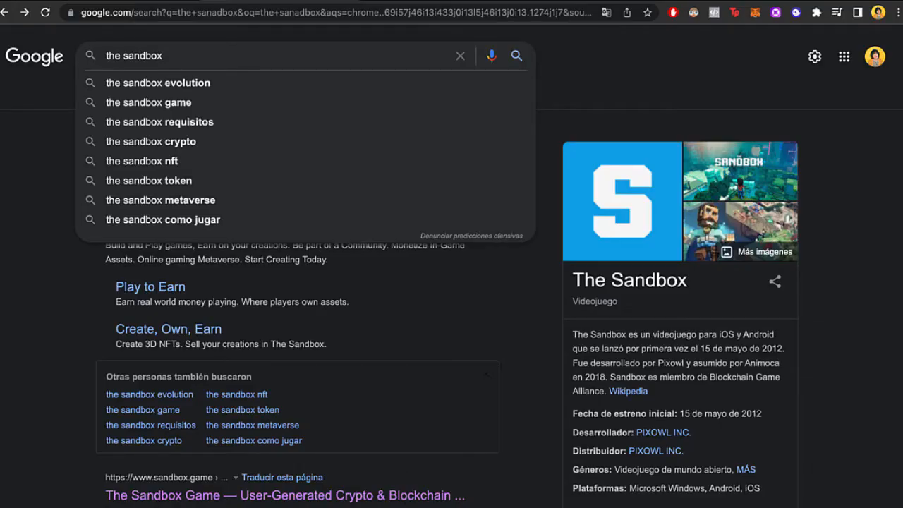
{"action": "mouse_move", "coordinate": [538, 104]}
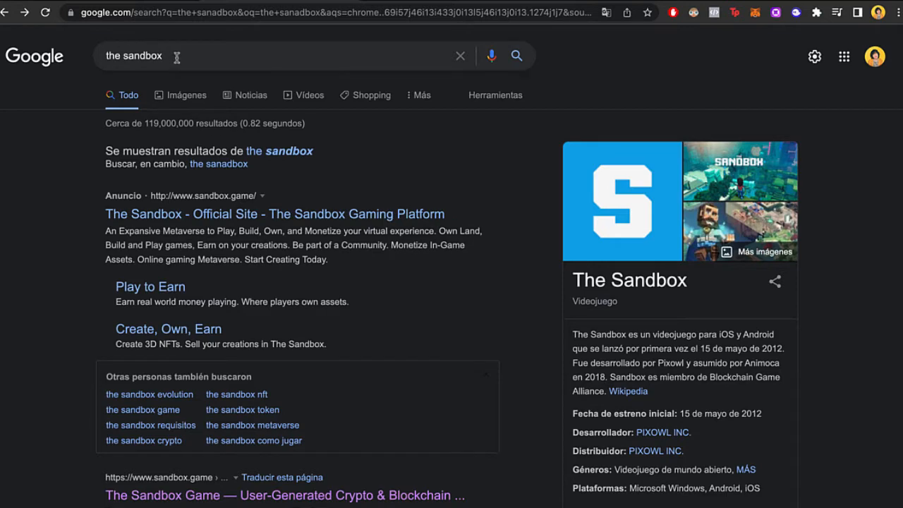
- Open sandbox.game from the search results and bring up its Sign In options
{"action": "left_click", "coordinate": [268, 56]}
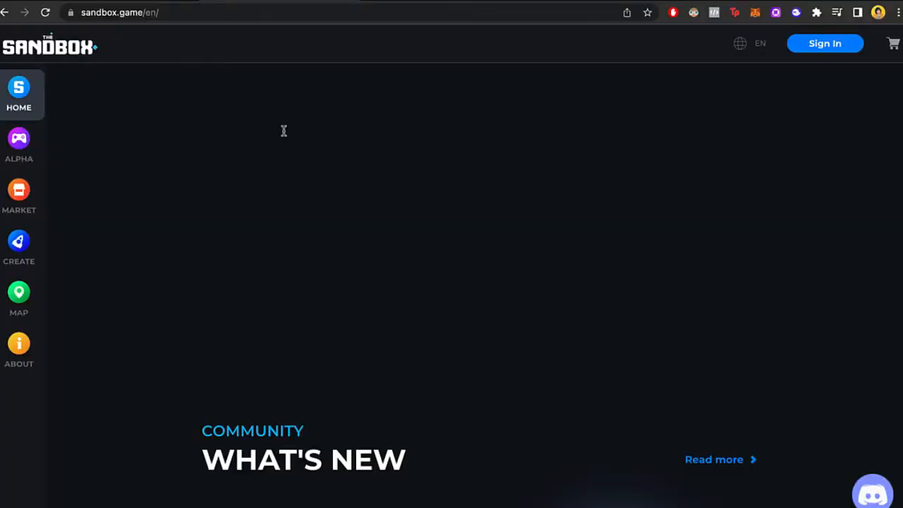
{"action": "left_click", "coordinate": [824, 43]}
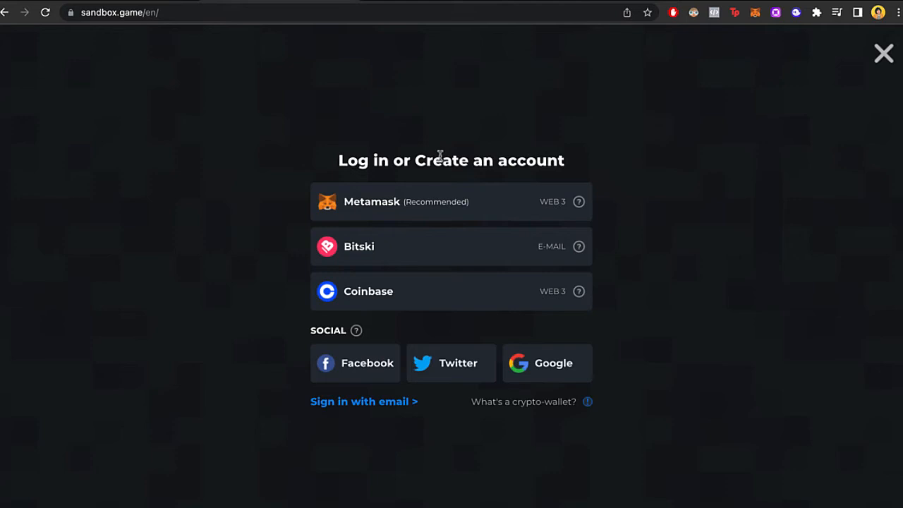
{"action": "mouse_move", "coordinate": [657, 162]}
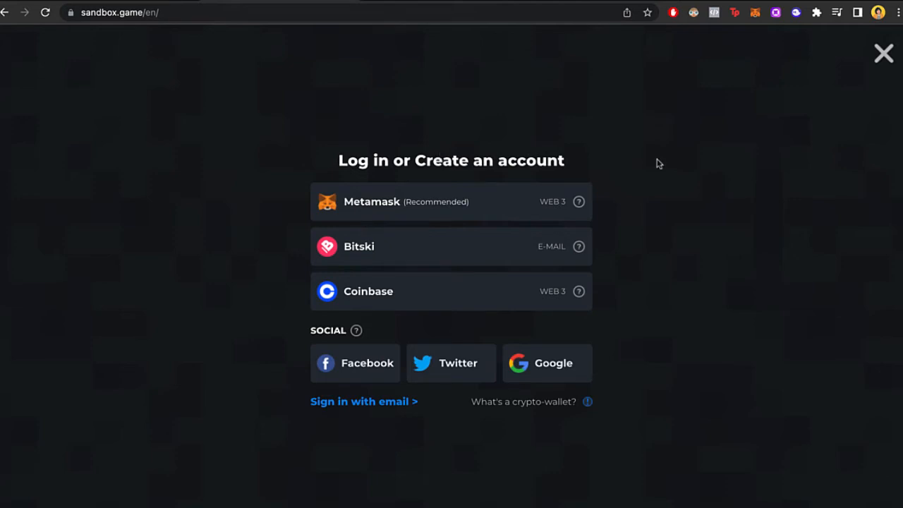
{"action": "mouse_move", "coordinate": [556, 196]}
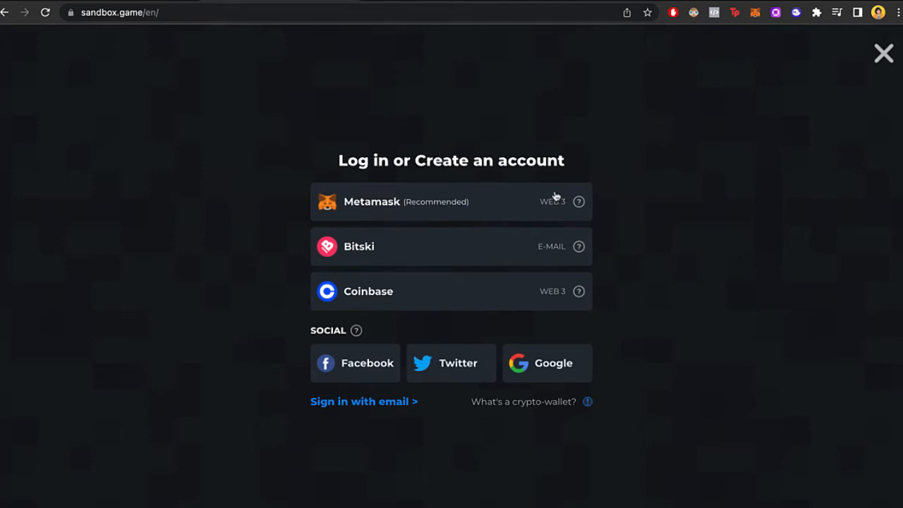
{"action": "mouse_move", "coordinate": [390, 210]}
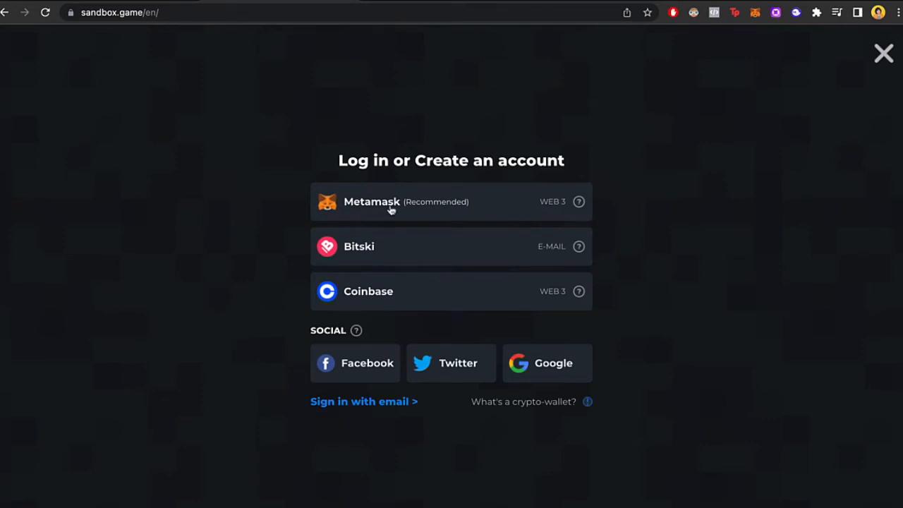
{"action": "mouse_move", "coordinate": [345, 299]}
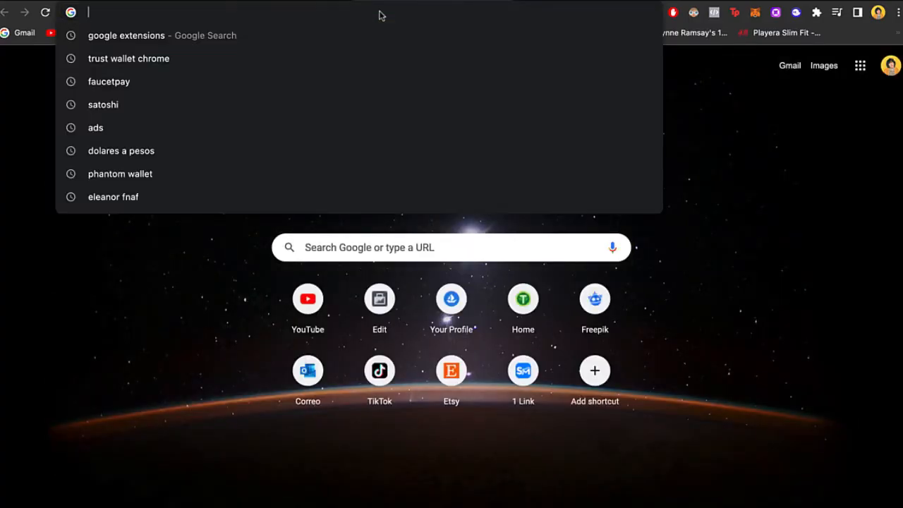
- Search for 'metamask wallet' in a new Chrome tab
{"action": "type", "text": "metamask wallet"}
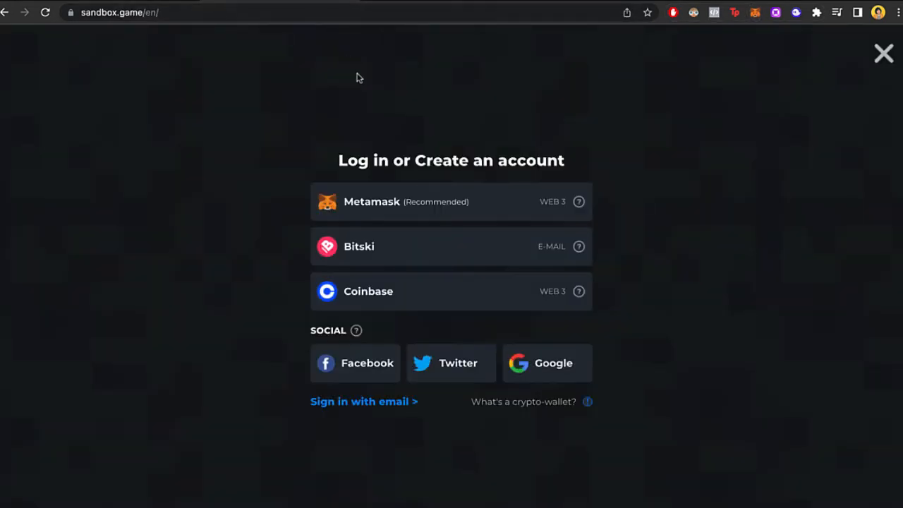
{"action": "mouse_move", "coordinate": [497, 216]}
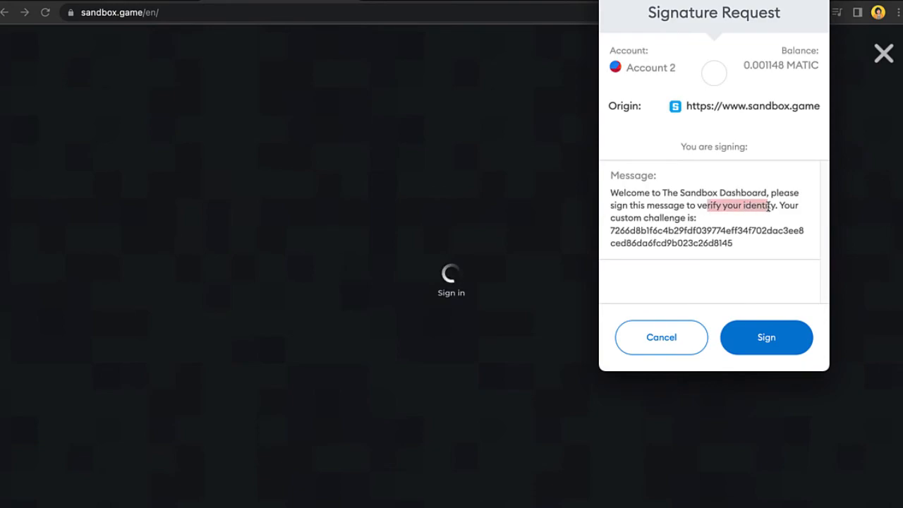
- Approve the MetaMask signature request to sign in to The Sandbox
{"action": "left_click", "coordinate": [765, 338]}
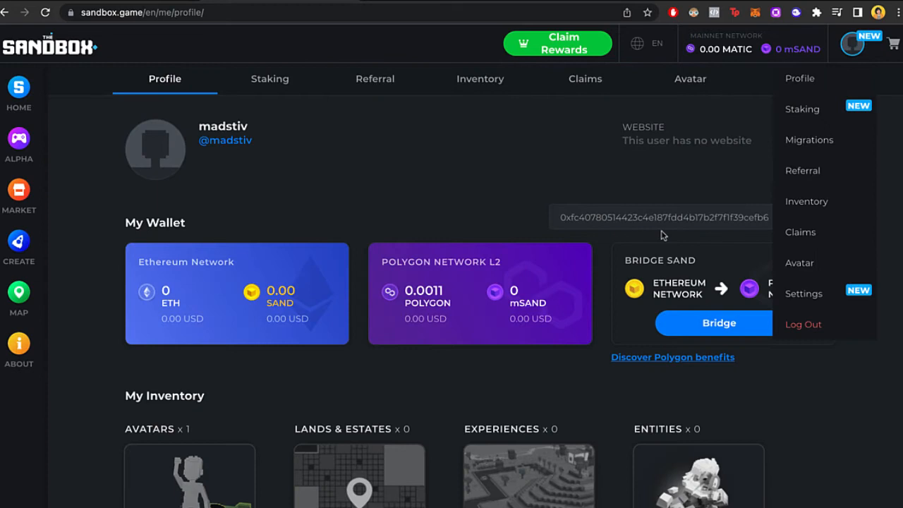
{"action": "mouse_move", "coordinate": [825, 84]}
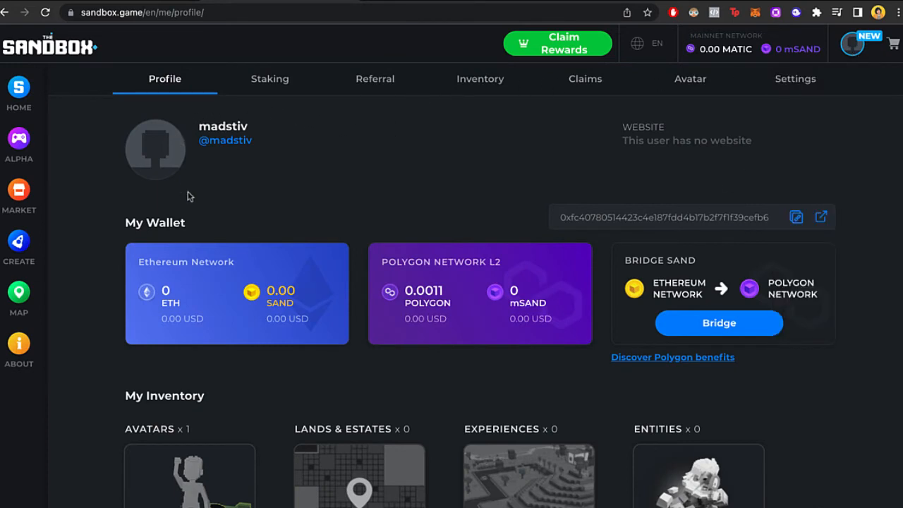
- Scroll down to My Inventory and open the 'Create your custom avatar!' creator
{"action": "scroll", "scroll_direction": "down", "scroll_amount": 3}
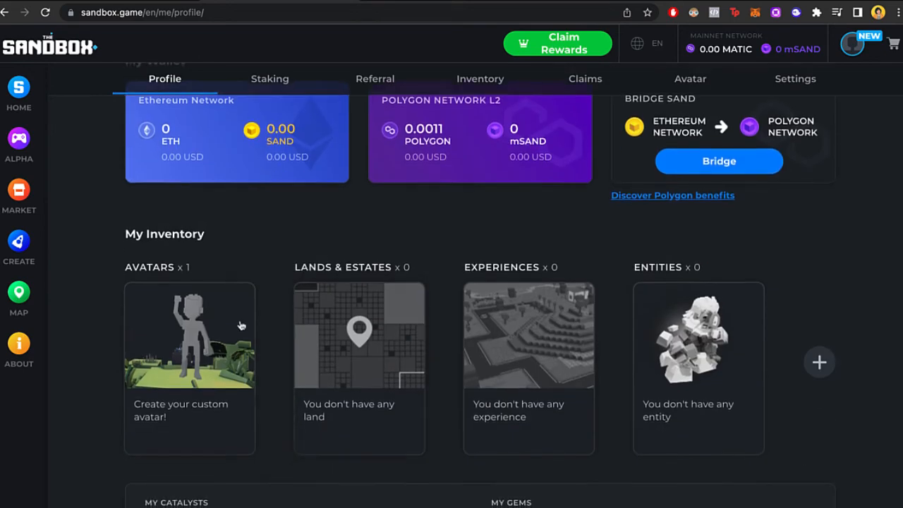
{"action": "left_click", "coordinate": [689, 78]}
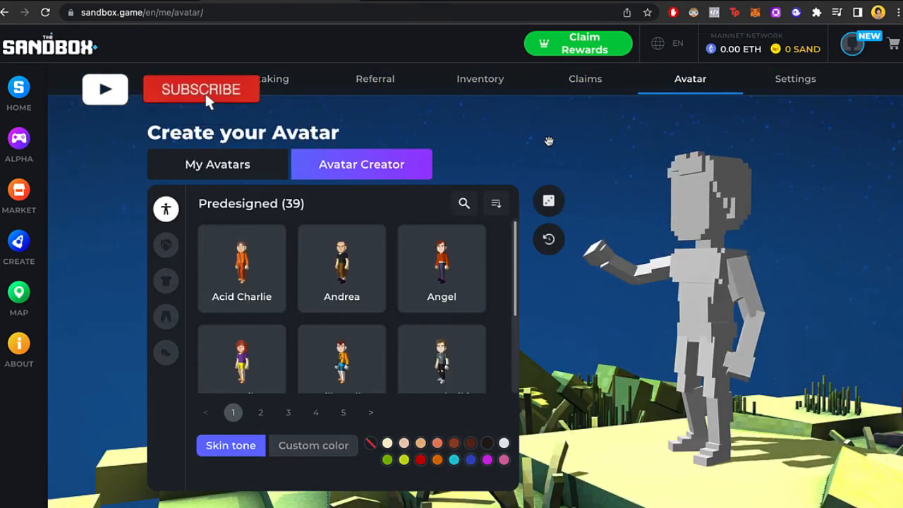
{"action": "left_click", "coordinate": [201, 89]}
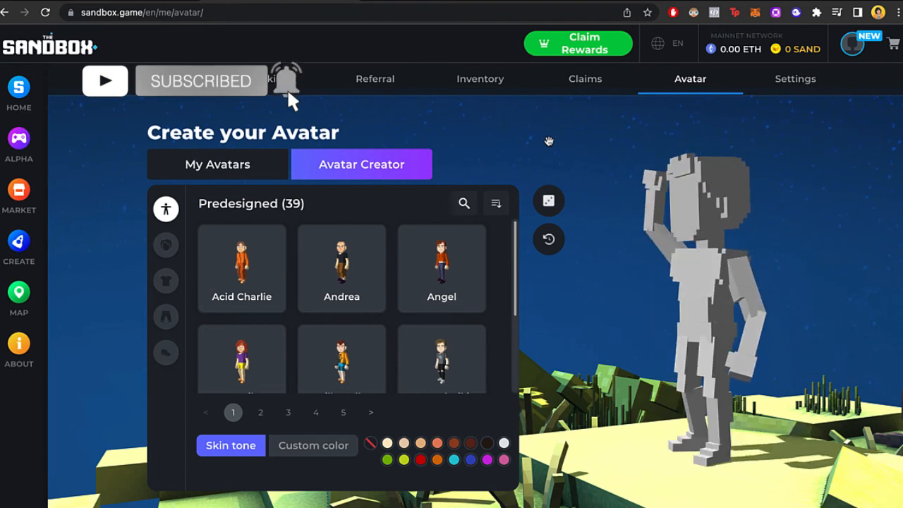